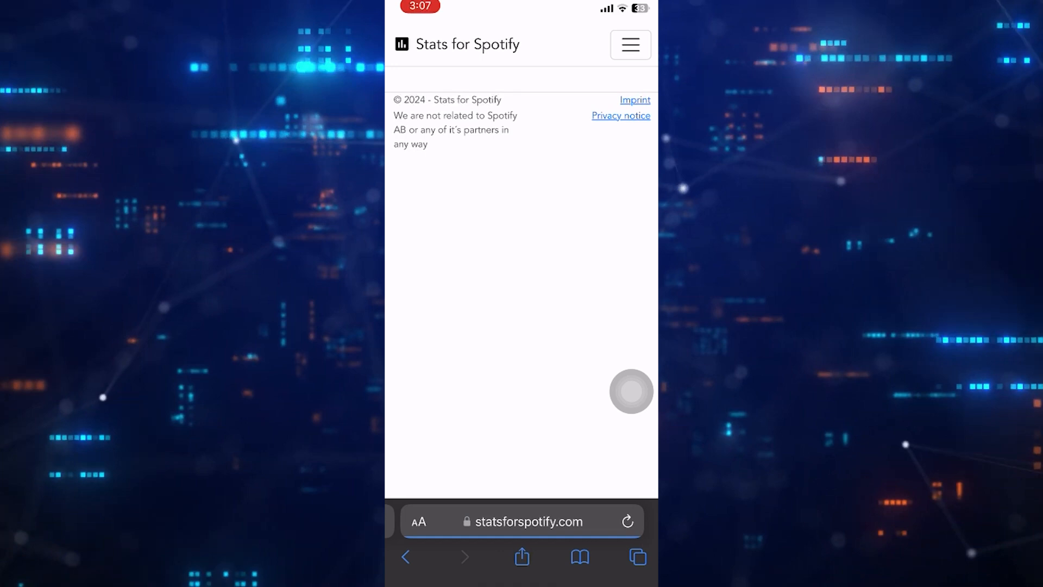
- Search Google in Safari for 'blank character' via the address bar suggestion
click(522, 521)
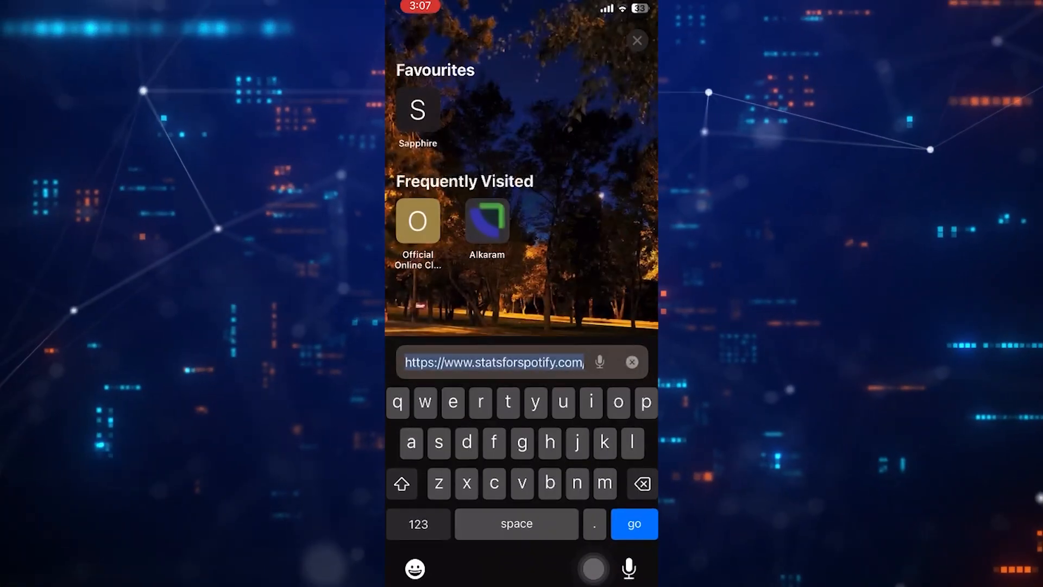
text(blank ch)
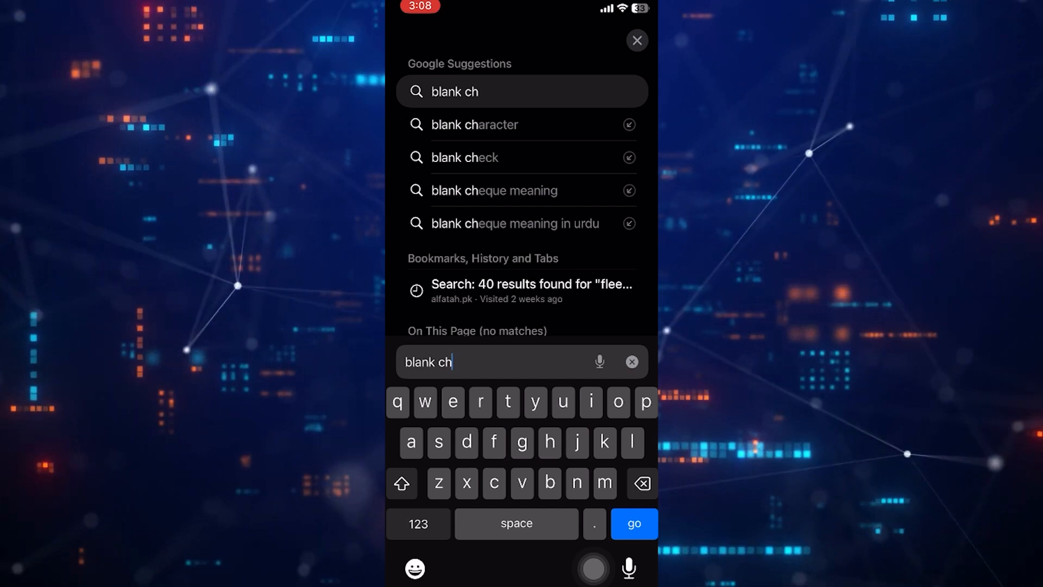
click(474, 125)
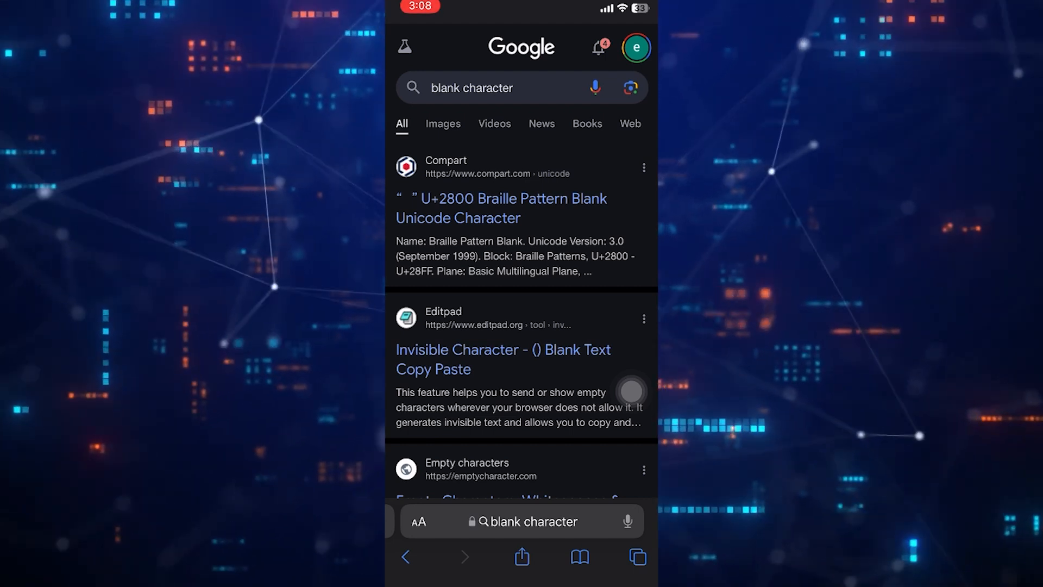
- Open the Compart 'U+2800 Braille Pattern Blank' result page
click(500, 208)
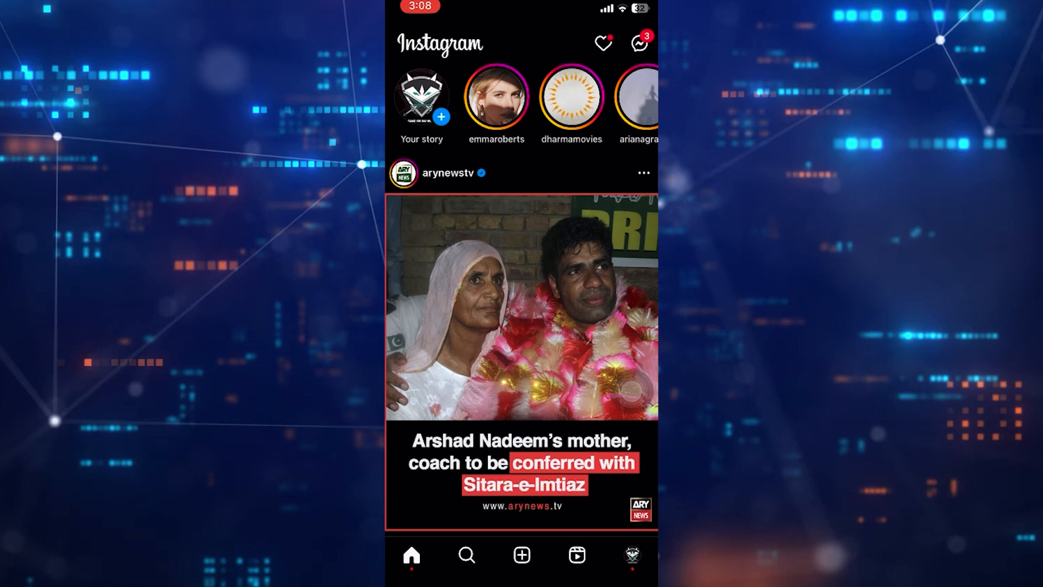
- Delete the 'Highlights' highlight from the profile
click(631, 554)
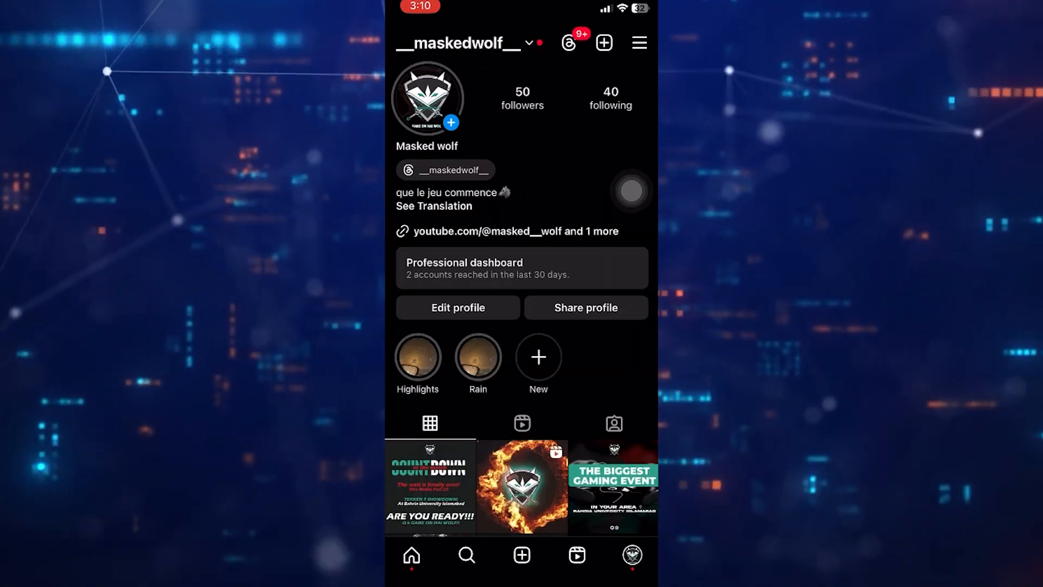
click(417, 356)
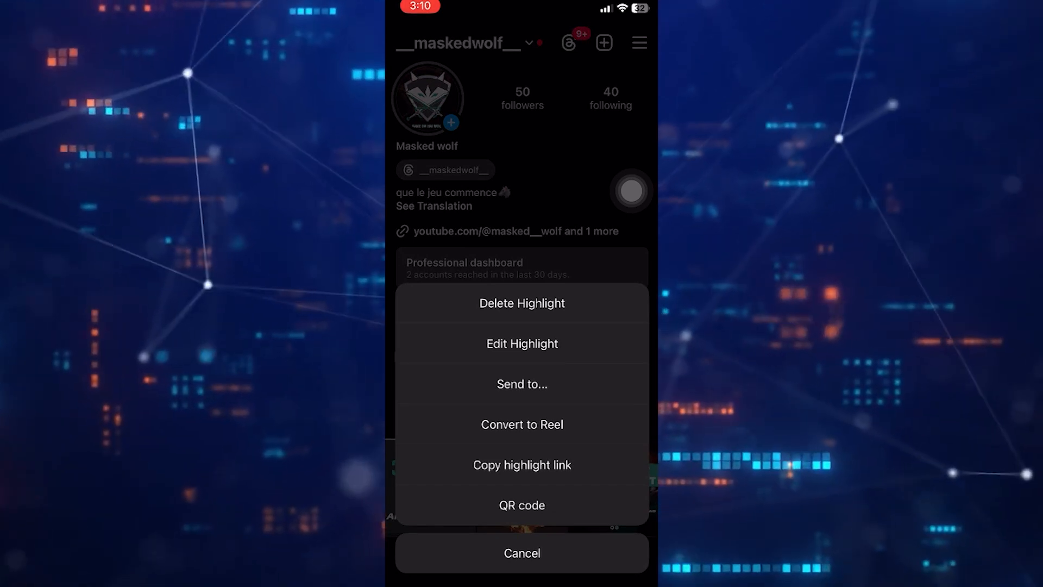
click(522, 303)
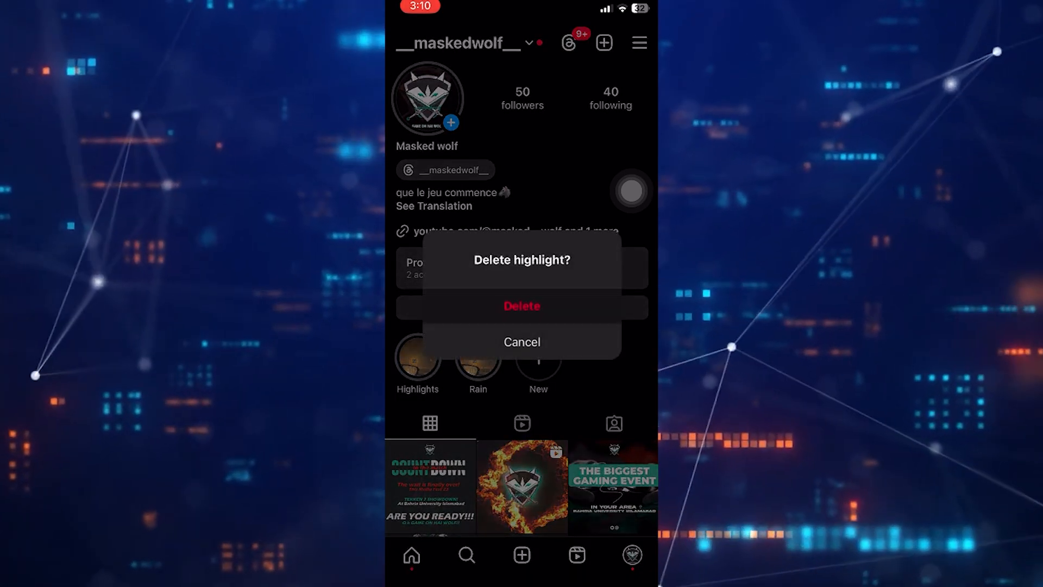
click(521, 305)
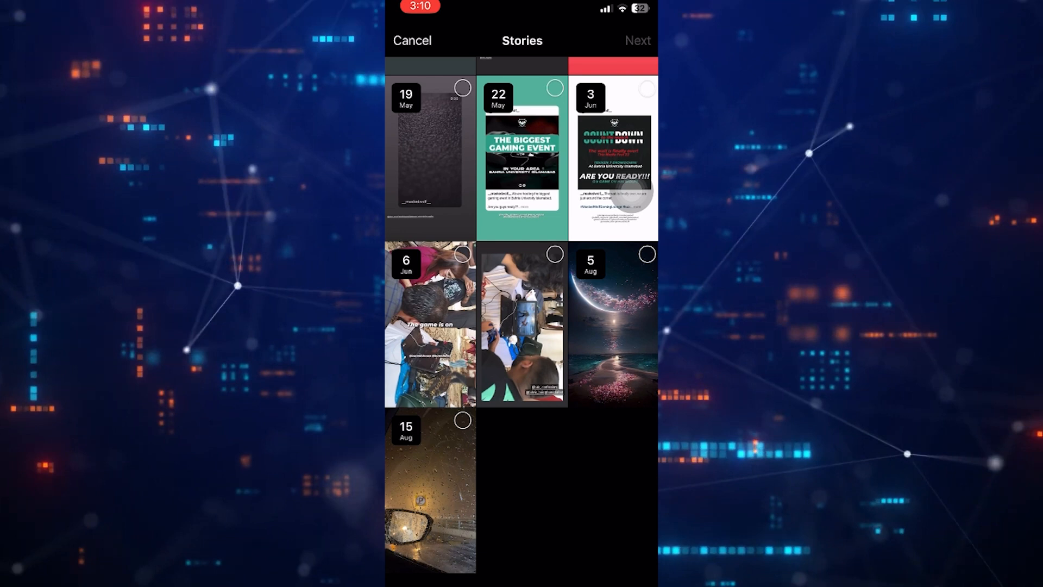
- Add a highlight from the 5 Aug moonlit-sea story titled with the pasted blank character
click(613, 323)
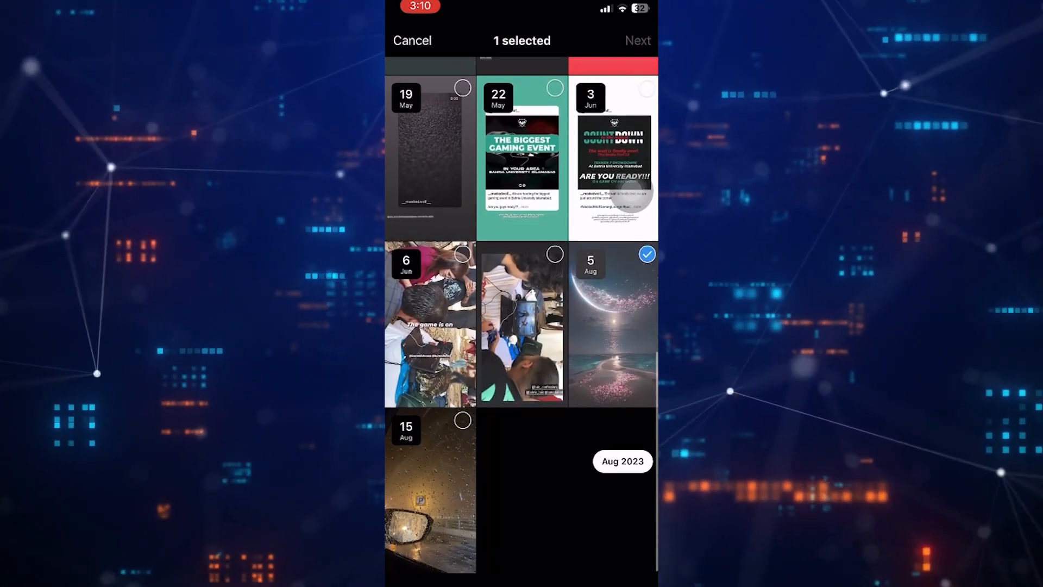
click(637, 40)
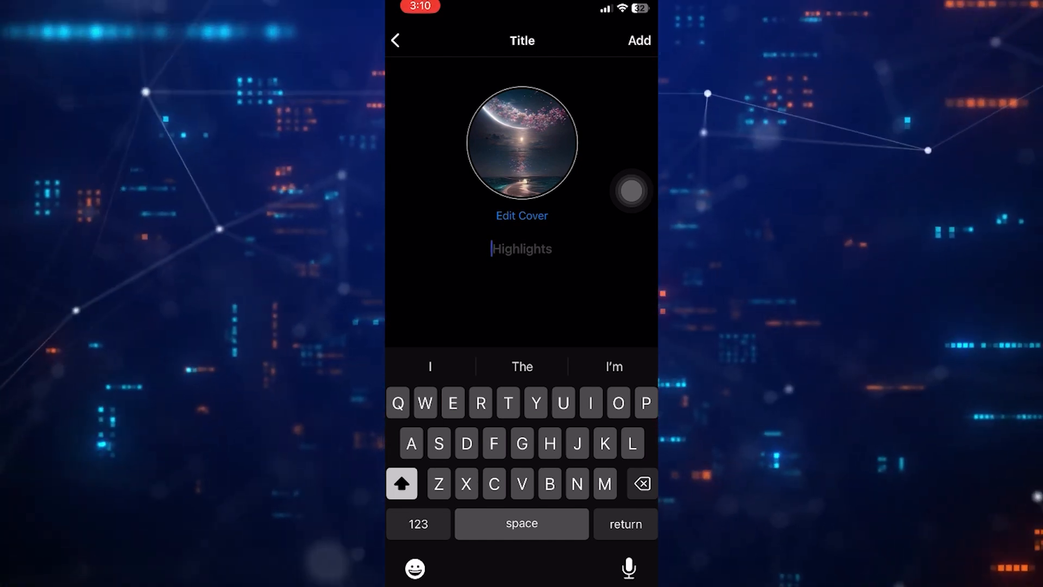
click(521, 248)
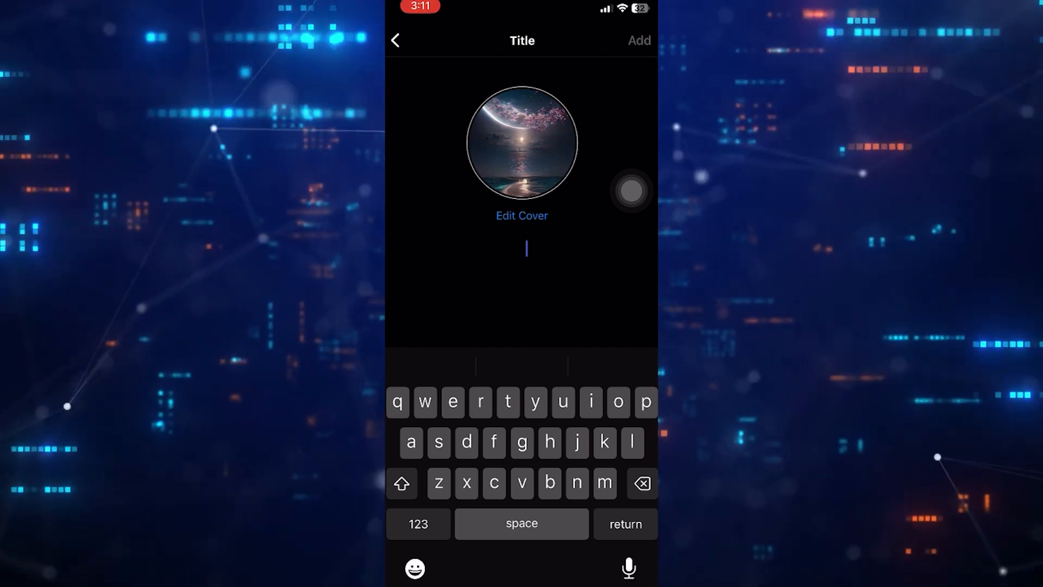
click(395, 41)
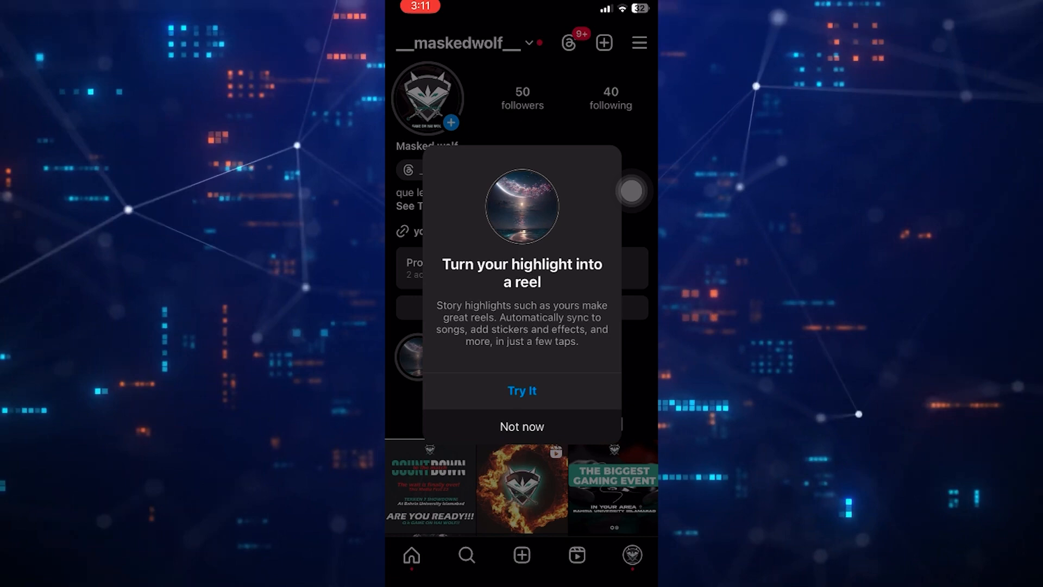
- Decline the suggestion to turn the highlight into a reel
click(522, 427)
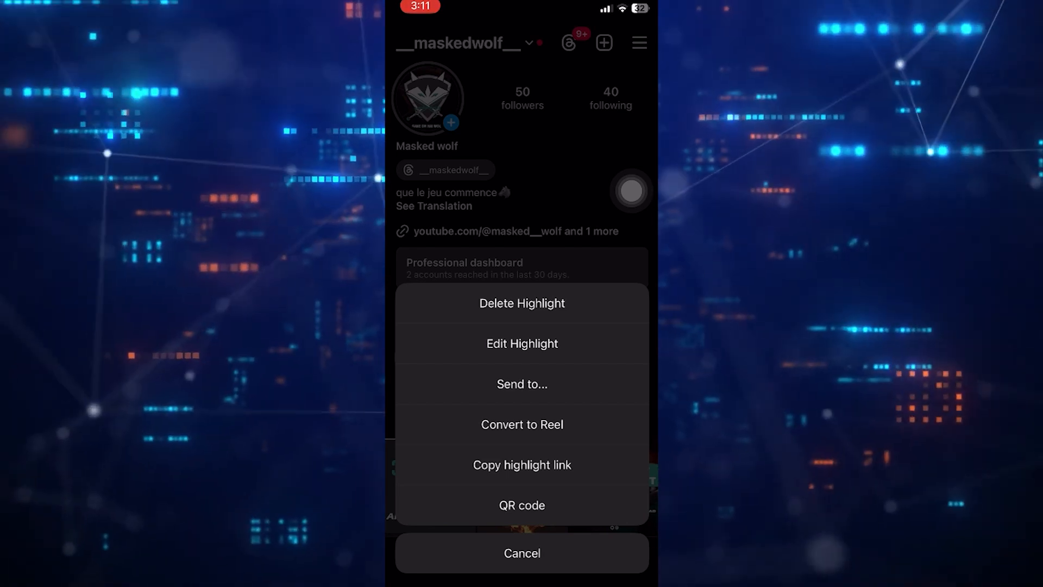
- Replace the Rain highlight's name with the blank braille character and save
click(522, 343)
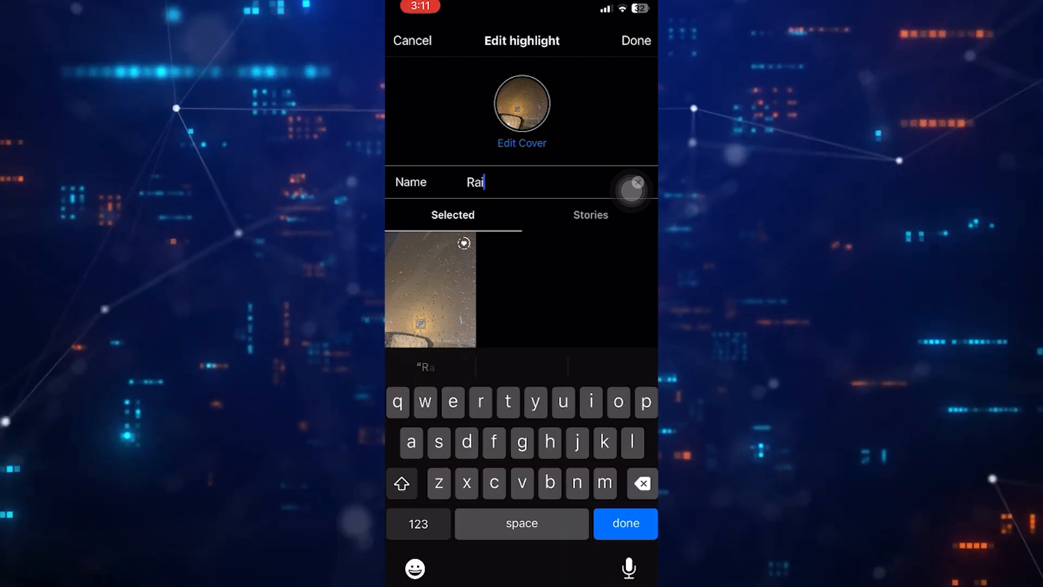
click(636, 183)
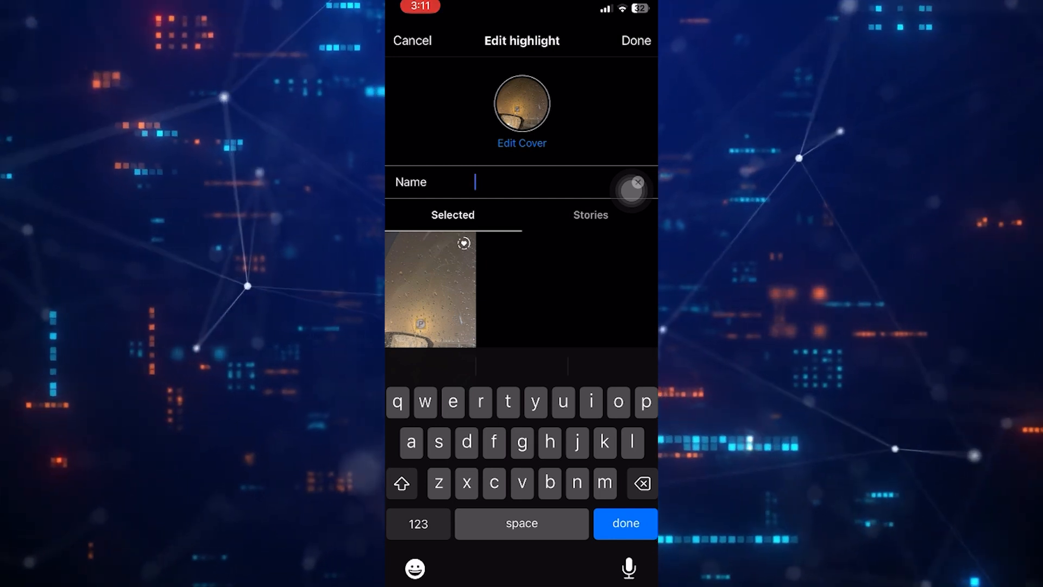
click(634, 40)
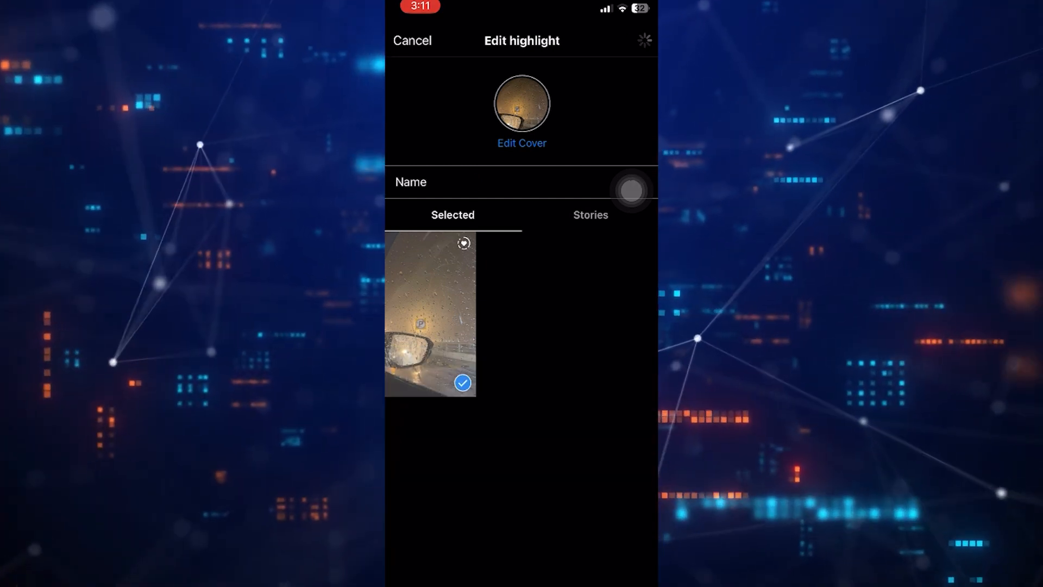
click(411, 41)
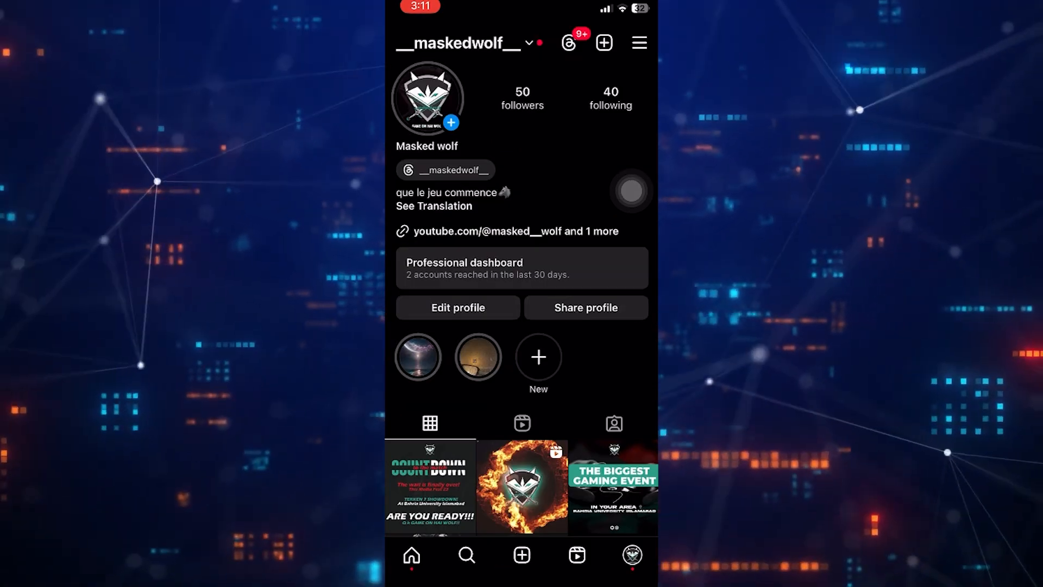